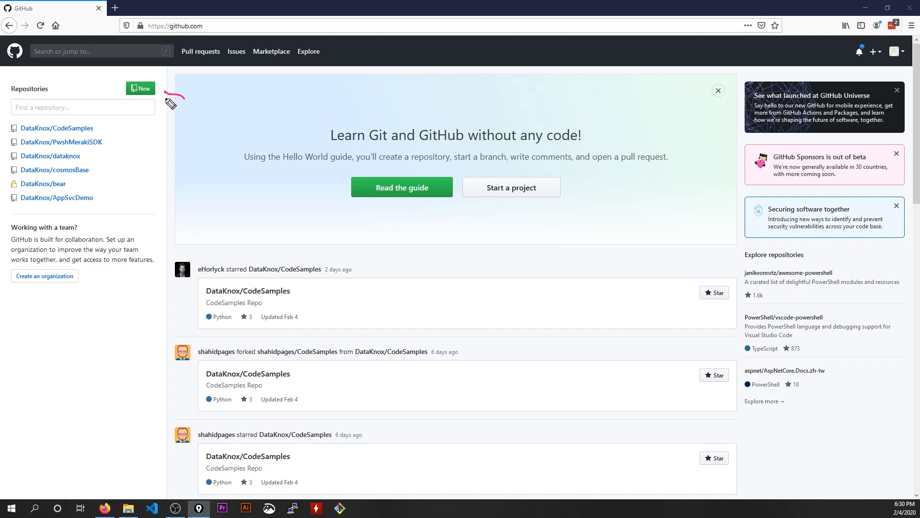
pyautogui.moveTo(174, 82)
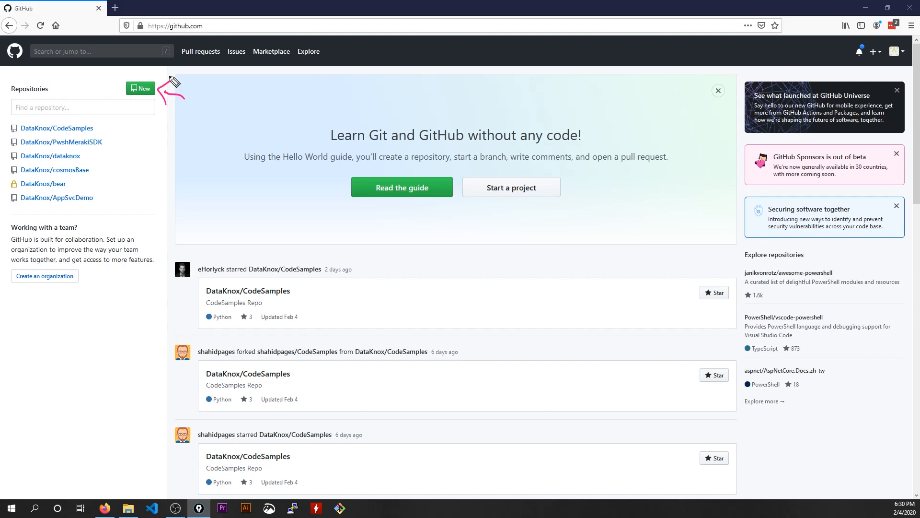
pyautogui.moveTo(57, 122)
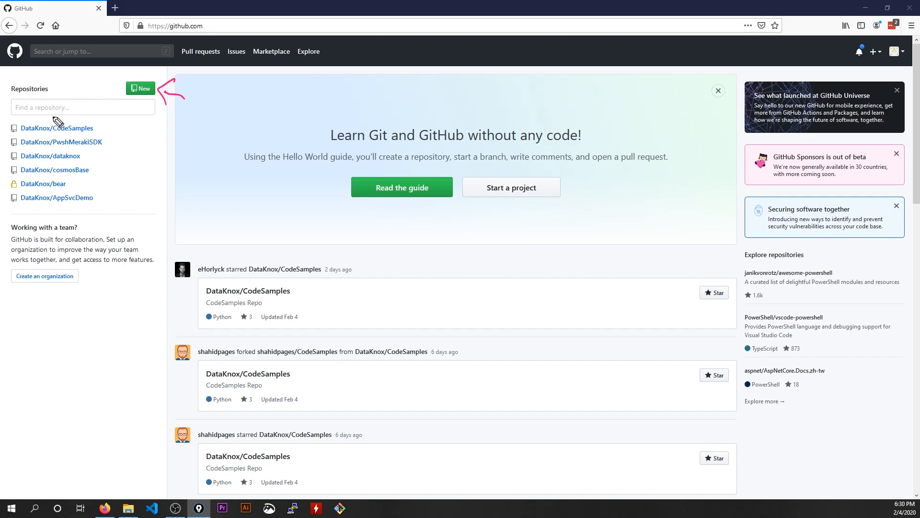
pyautogui.moveTo(241, 39)
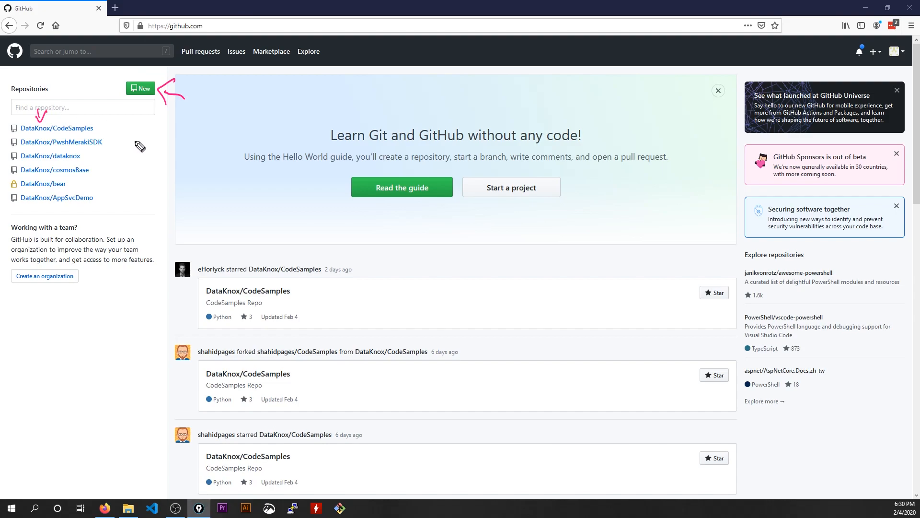
pyautogui.moveTo(75, 106)
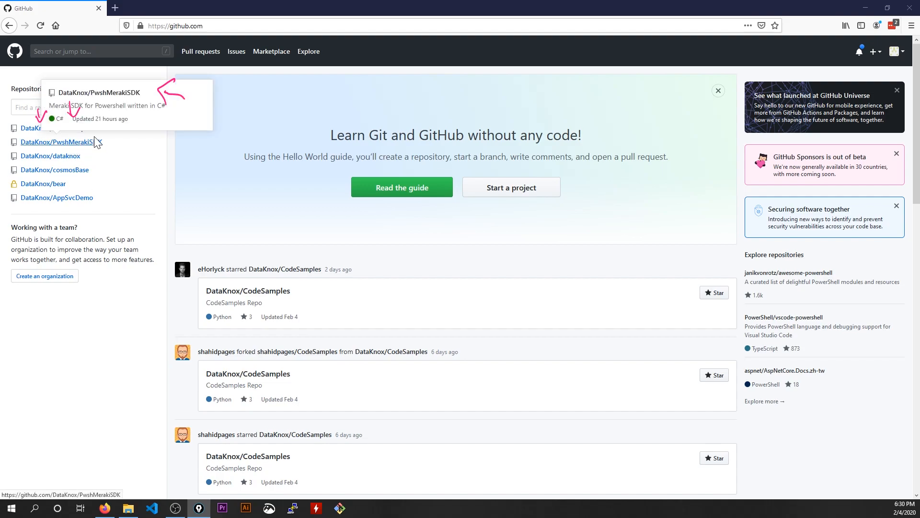
pyautogui.moveTo(101, 156)
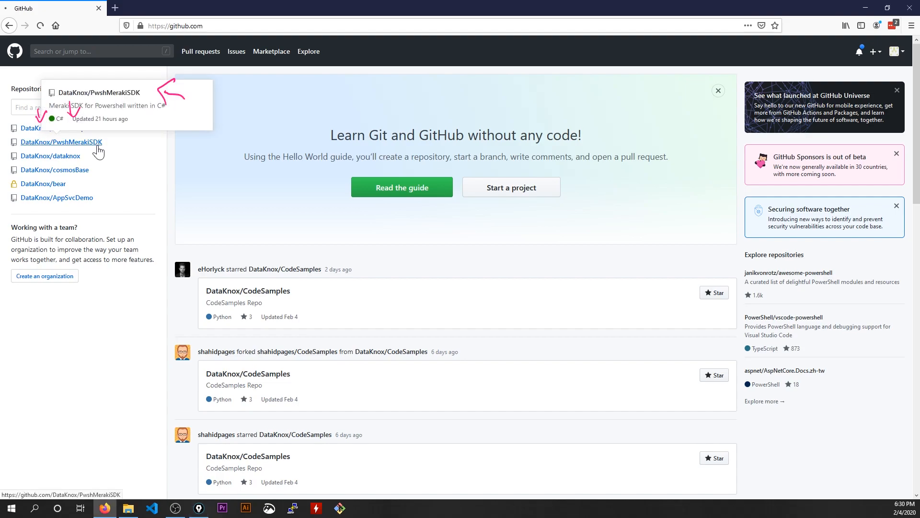
# Go to the DataKnox/PwshMerakiSDK repository page from the Repositories sidebar
pyautogui.click(61, 141)
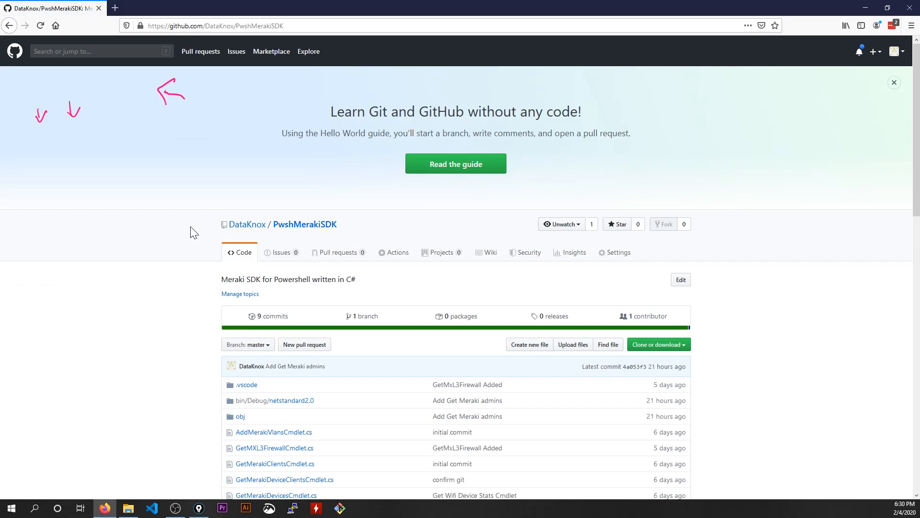
pyautogui.moveTo(381, 234)
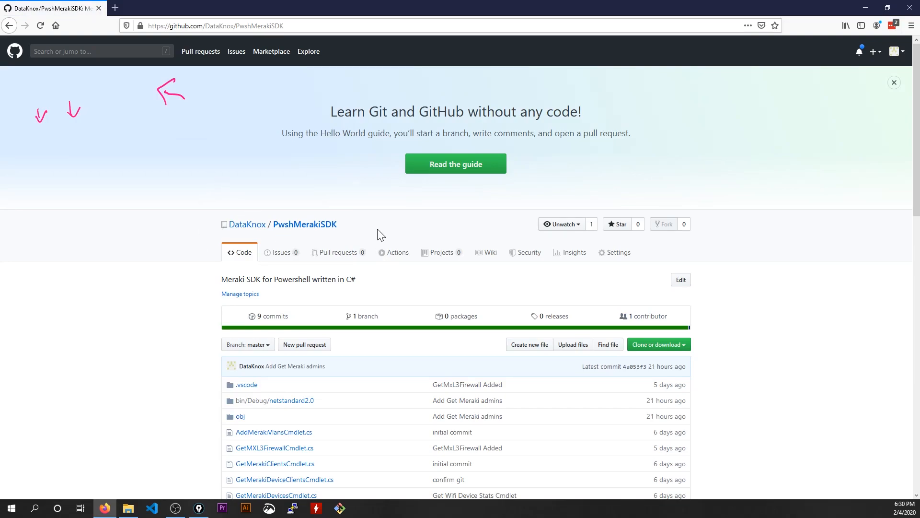
pyautogui.moveTo(360, 225)
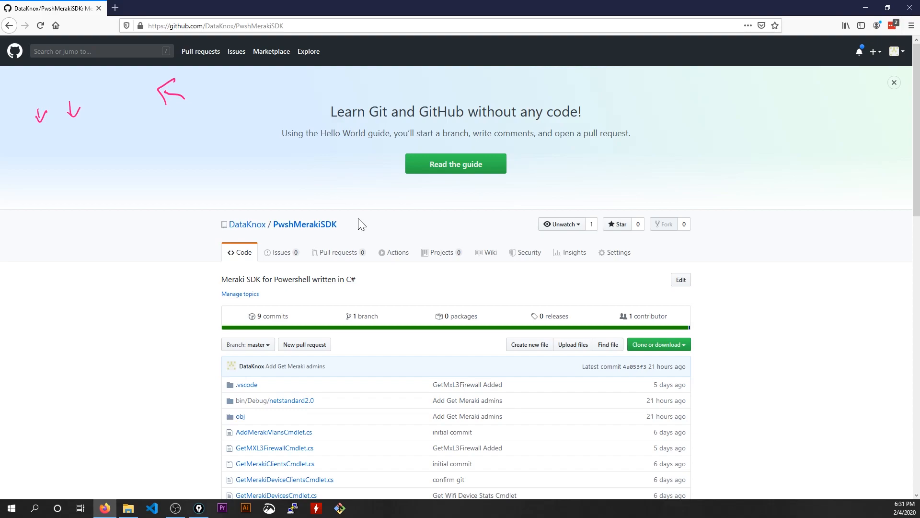
pyautogui.moveTo(726, 277)
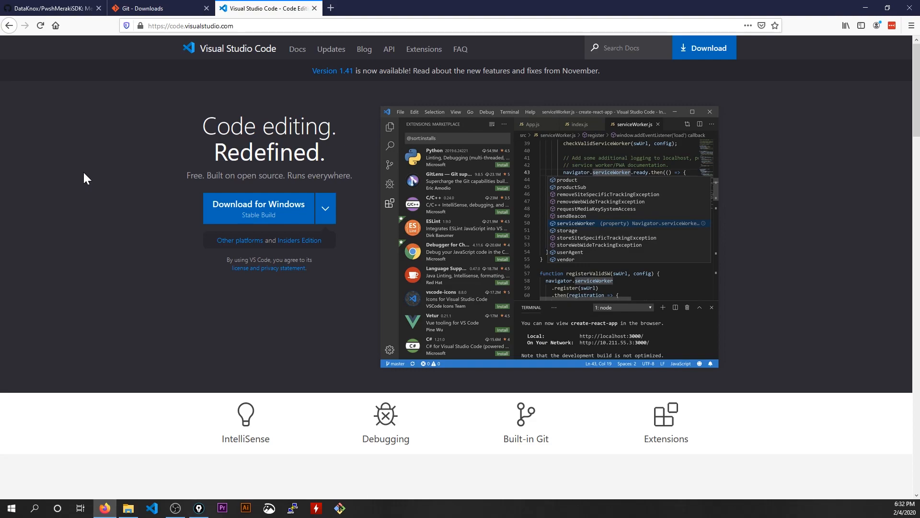
pyautogui.moveTo(129, 336)
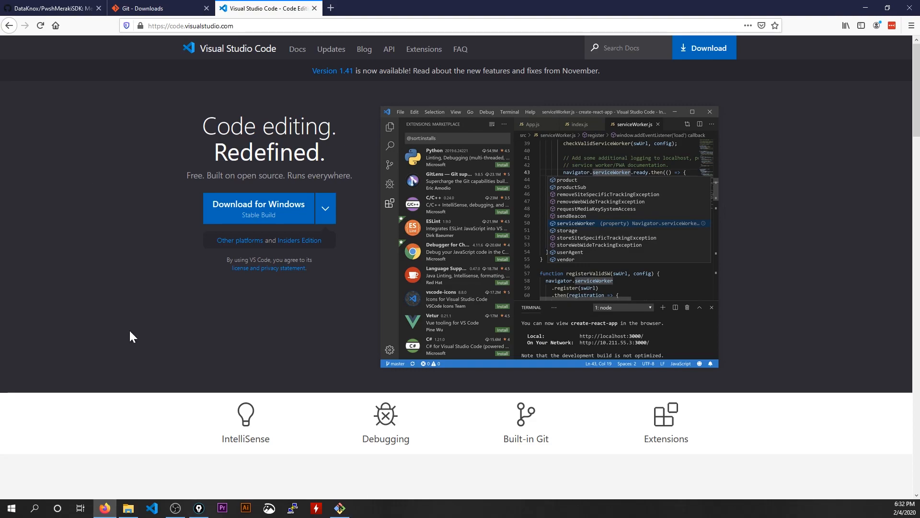
# Switch back to the DataKnox/PwshMerakiSDK browser tab from the download page
pyautogui.click(53, 9)
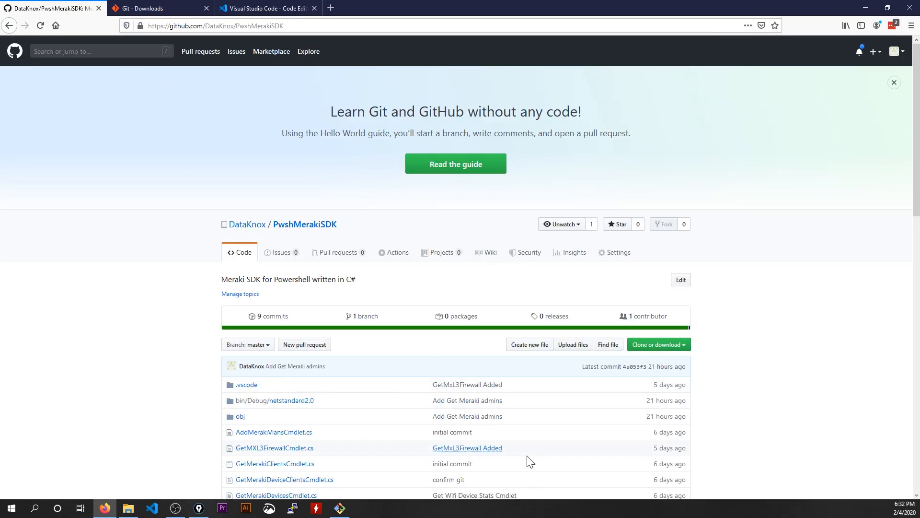
pyautogui.moveTo(379, 503)
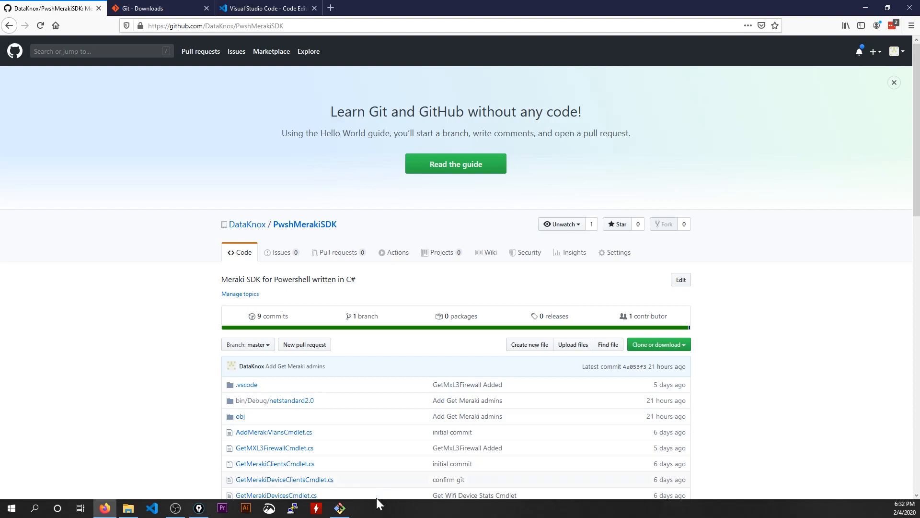
# In a maximized Git Bash, cd to /E/ and begin mkdir githubdemo, then return to the browser
pyautogui.click(340, 508)
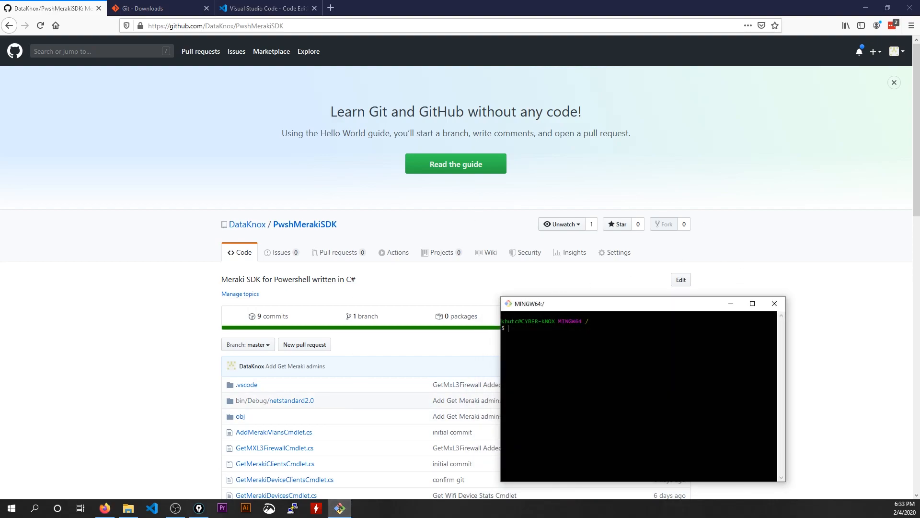
pyautogui.click(752, 304)
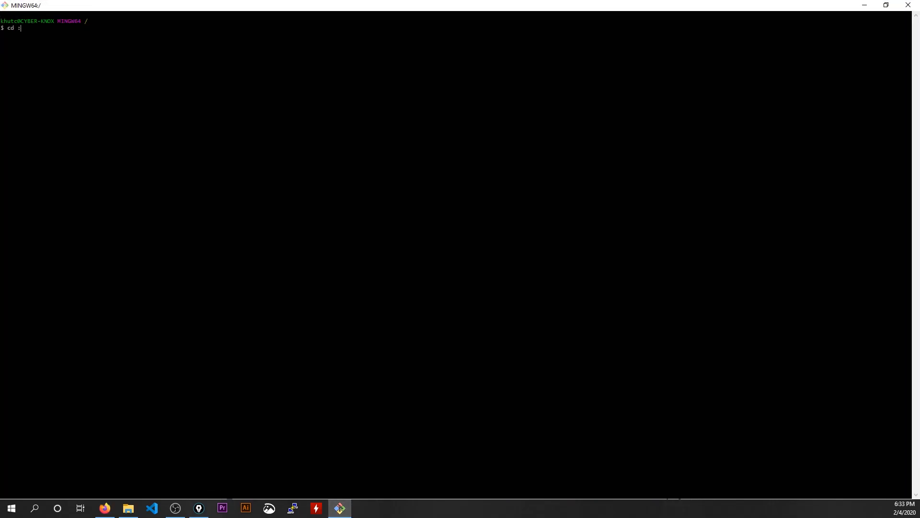
pyautogui.write('/E/')
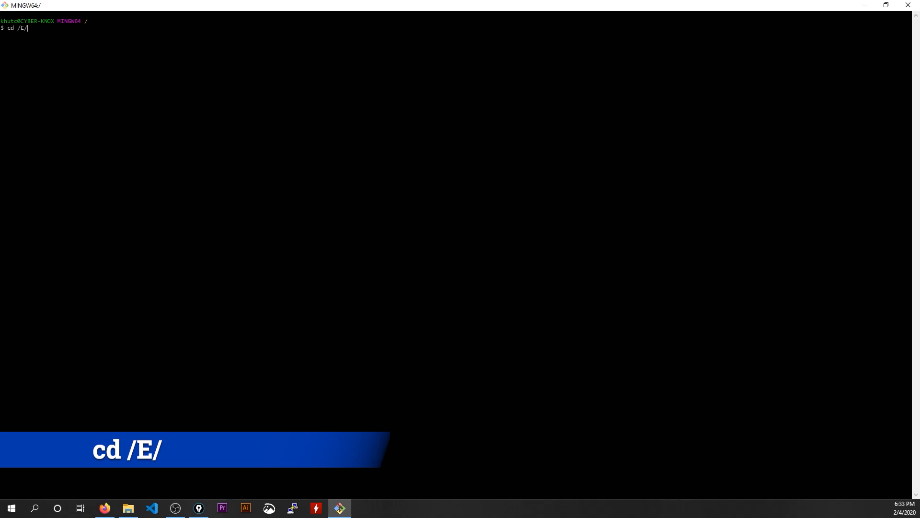
pyautogui.press('Return')
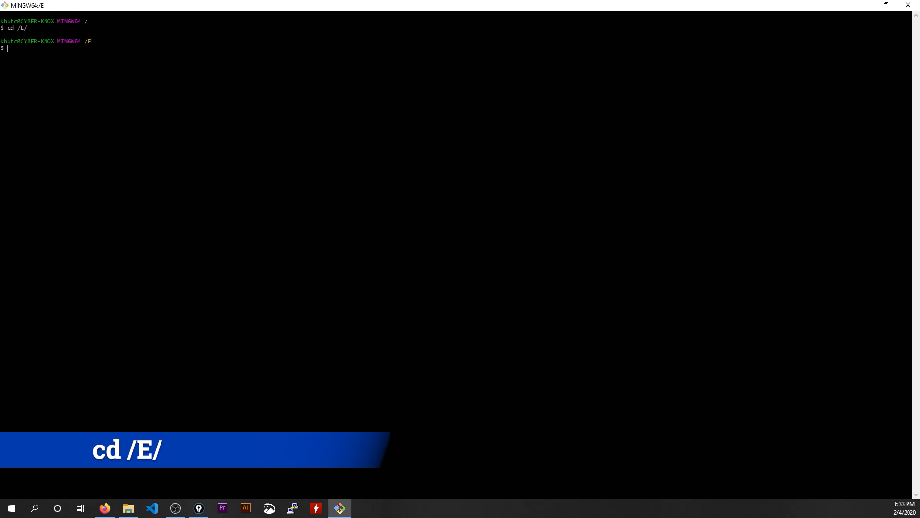
pyautogui.write('mkdir githubdemo')
pyautogui.write('git clone')
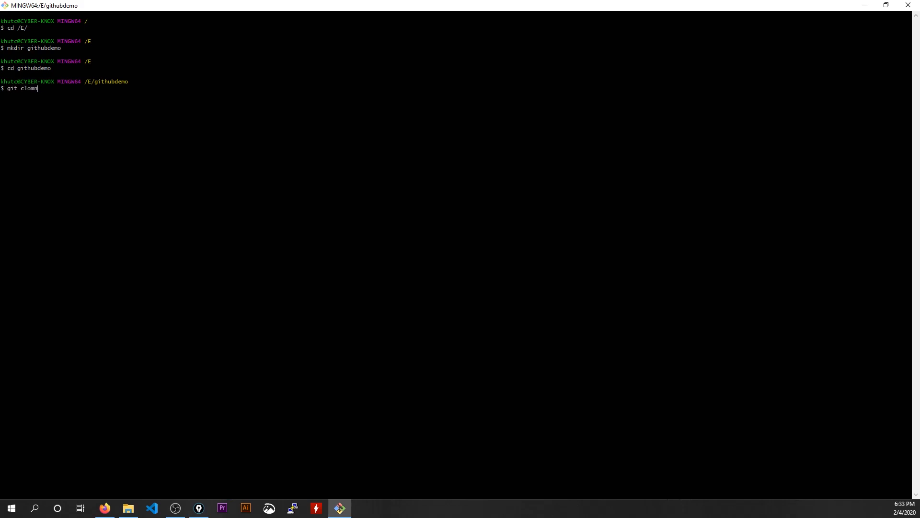
pyautogui.click(103, 508)
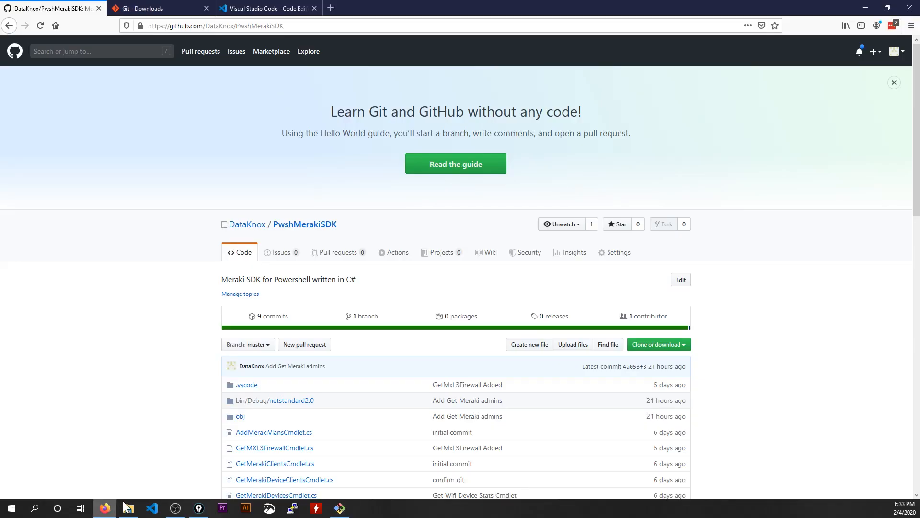
pyautogui.moveTo(679, 354)
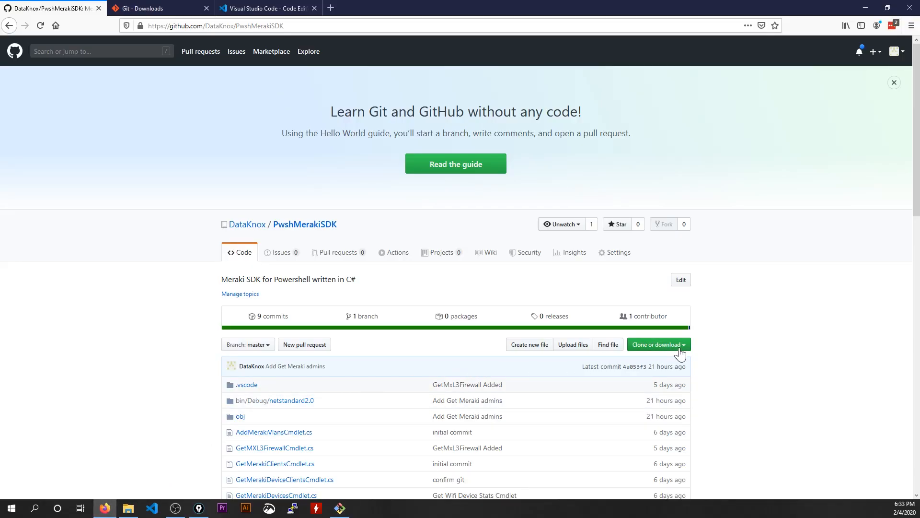
# Show the Clone or download panel with the repository's HTTPS address
pyautogui.click(655, 344)
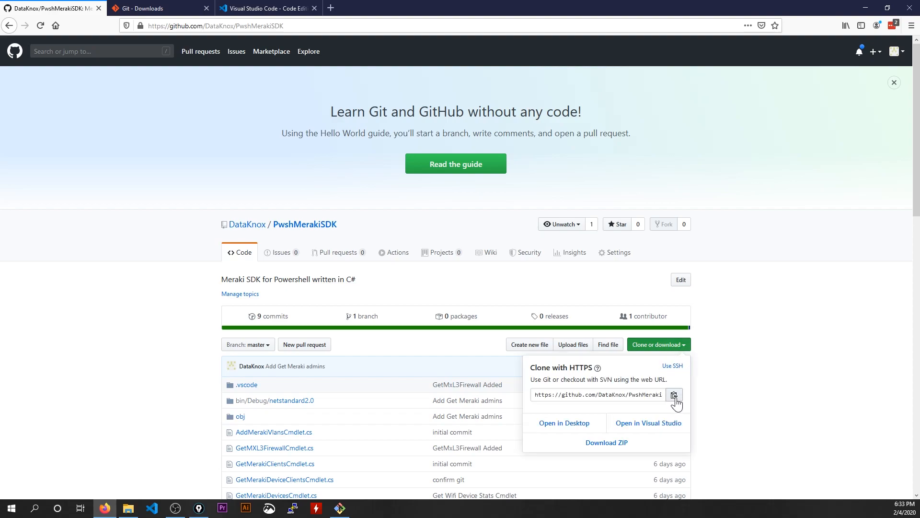
pyautogui.moveTo(546, 424)
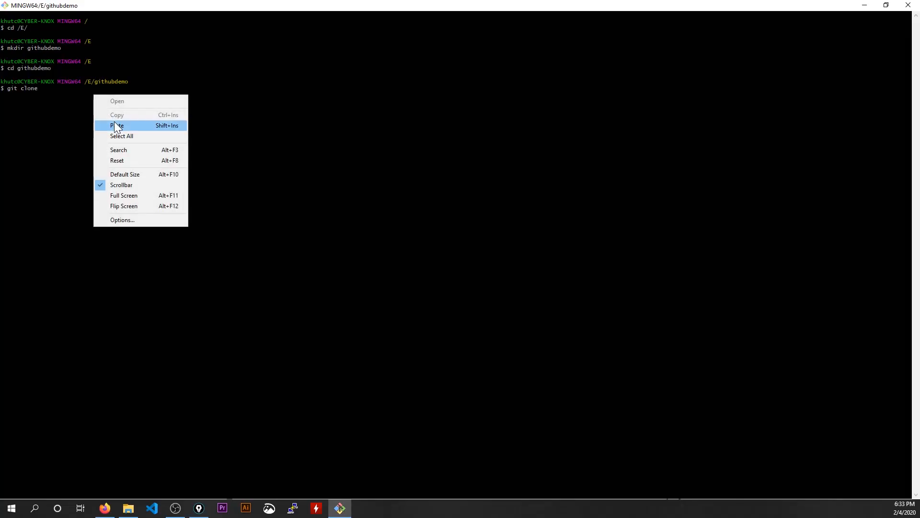
# Run git clone with the pasted PwshMerakiSDK HTTPS URL inside githubdemo
pyautogui.click(117, 125)
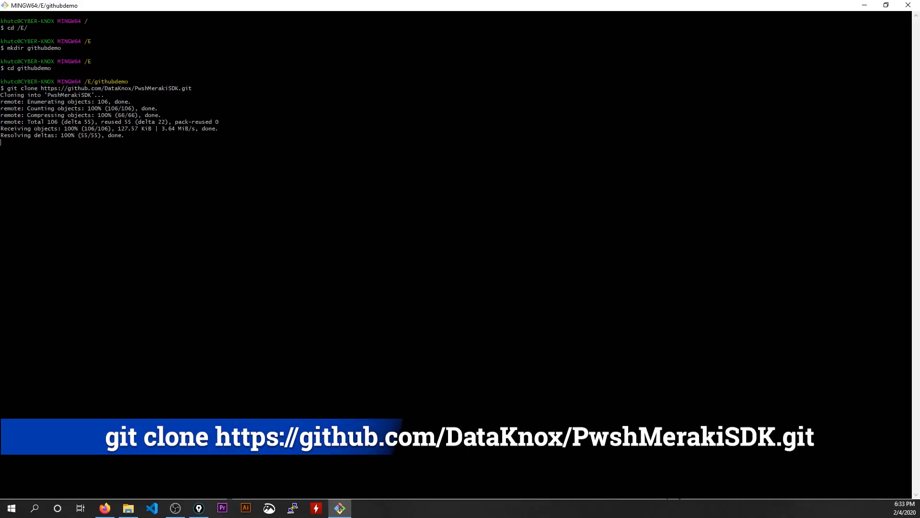
pyautogui.press('Return')
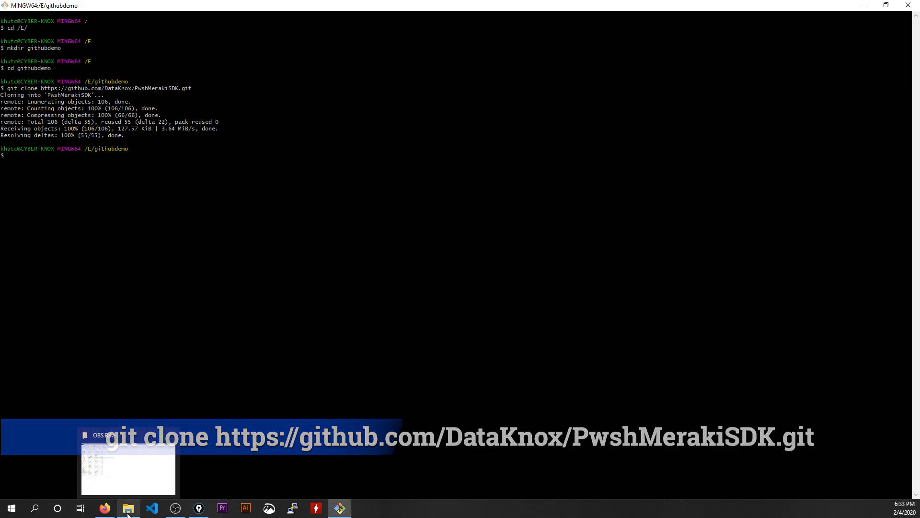
pyautogui.click(127, 509)
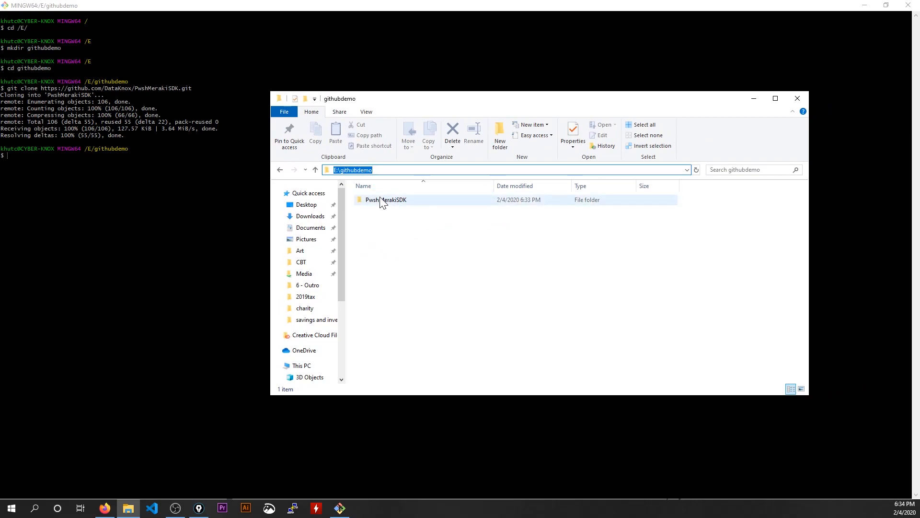
pyautogui.doubleClick(386, 199)
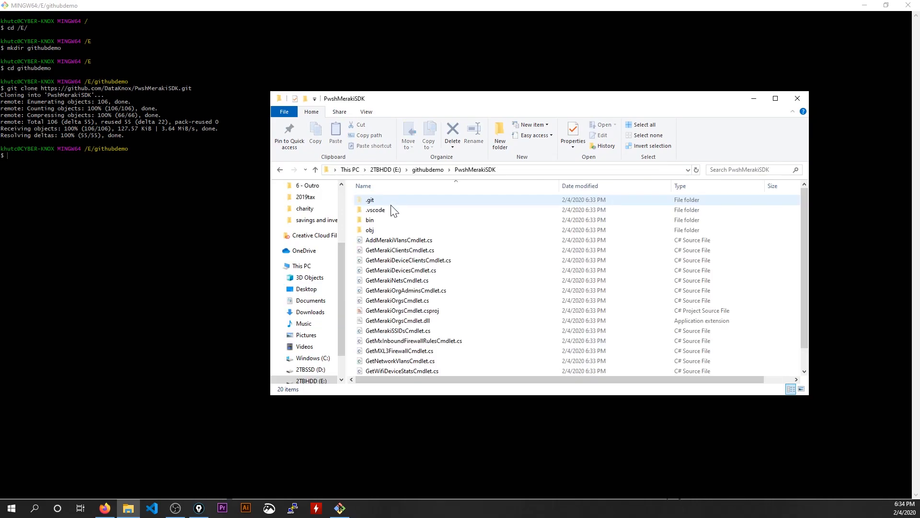
pyautogui.scroll(-3)
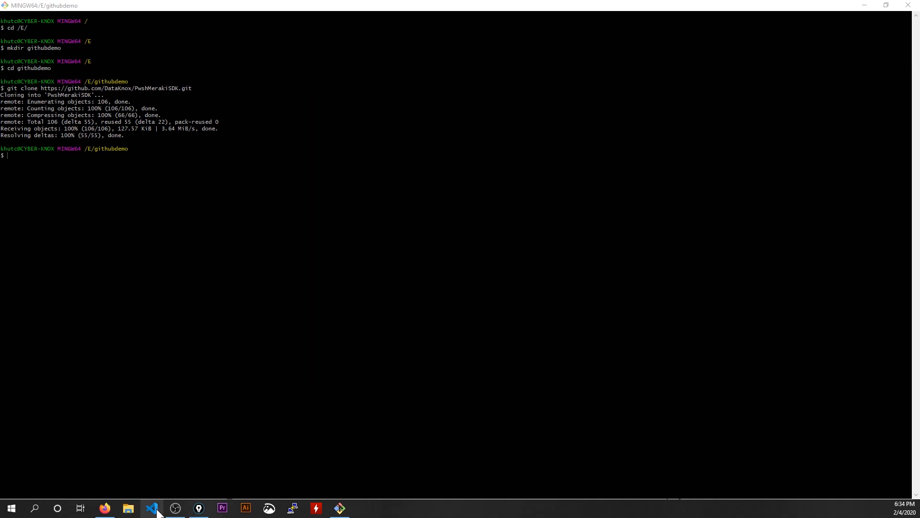
# Start Add Folder to Workspace in VS Code and browse to drive E for githubdemo
pyautogui.click(152, 508)
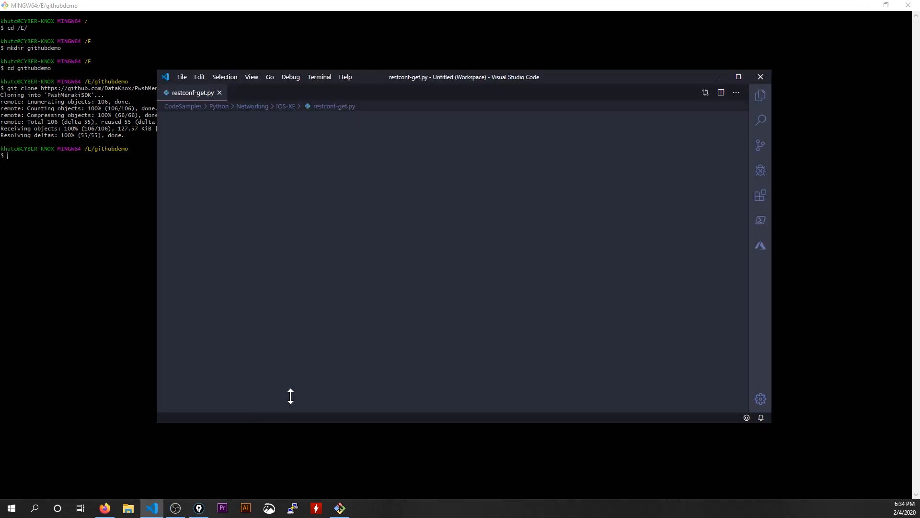
pyautogui.click(738, 76)
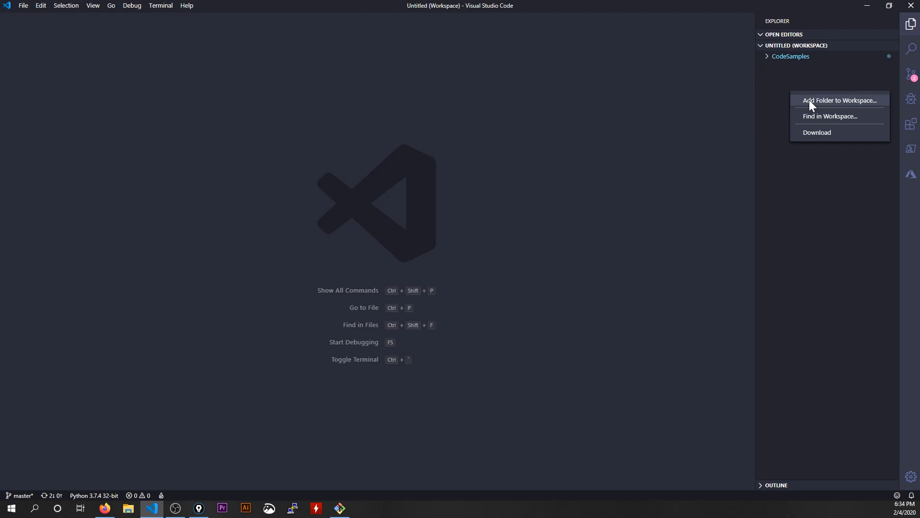
pyautogui.click(839, 100)
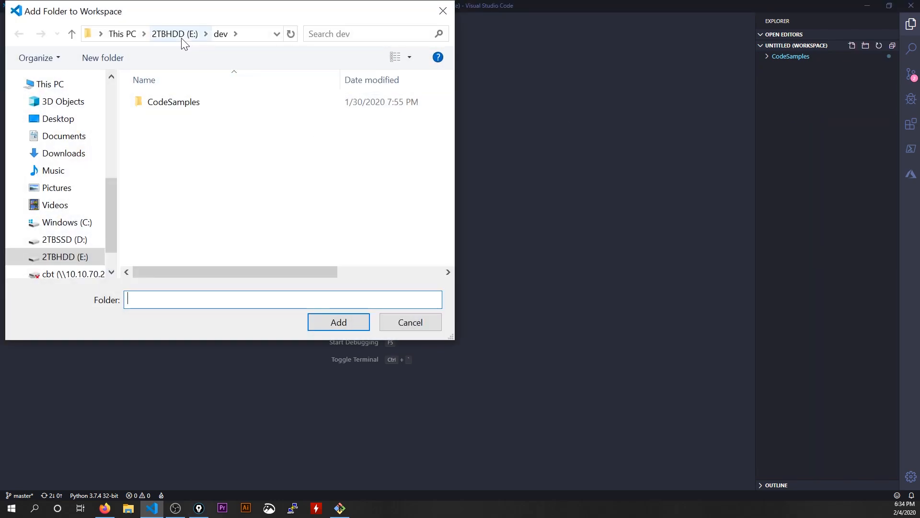
pyautogui.click(178, 102)
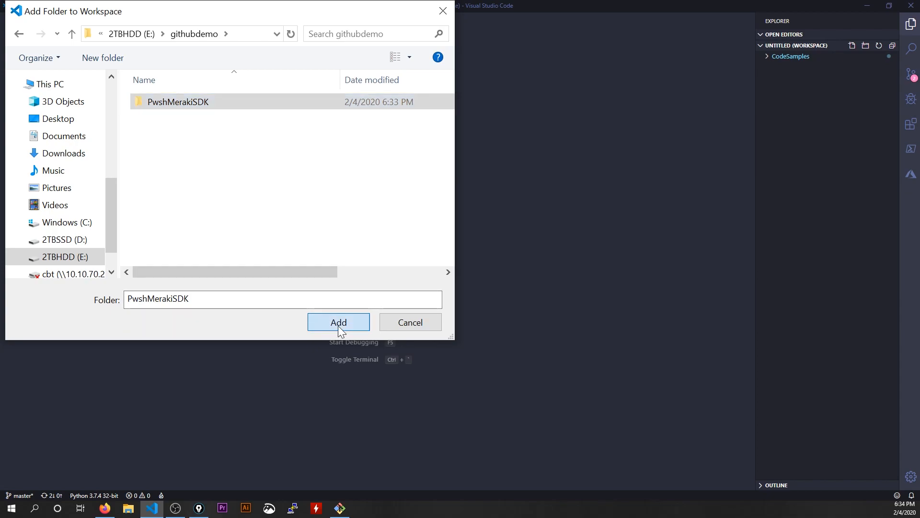
pyautogui.click(338, 322)
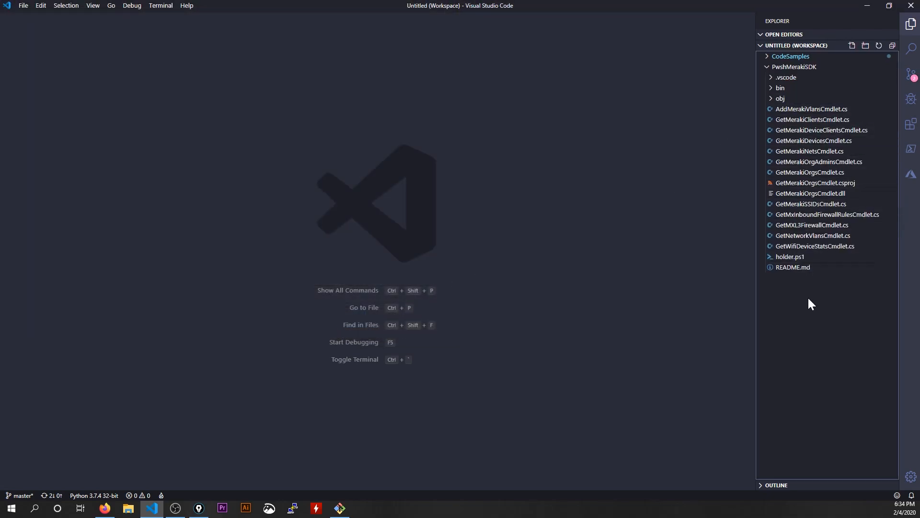
pyautogui.moveTo(811, 171)
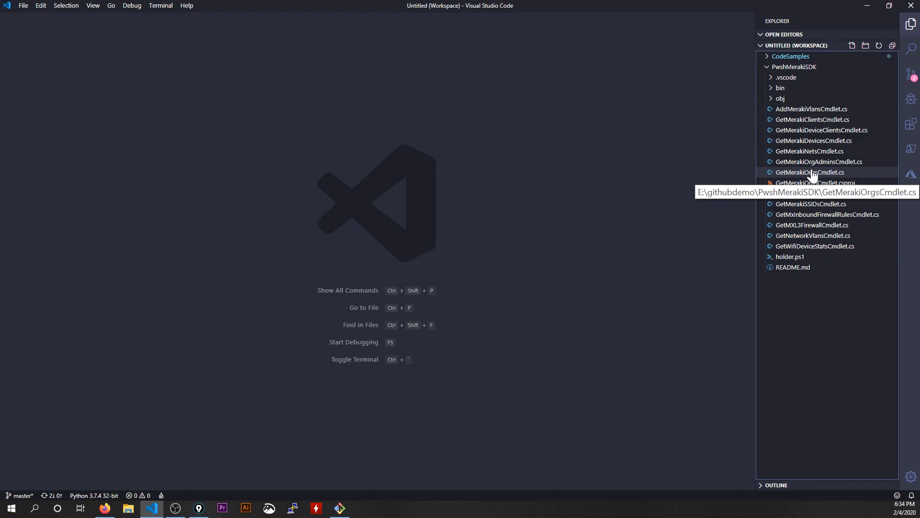
pyautogui.moveTo(810, 203)
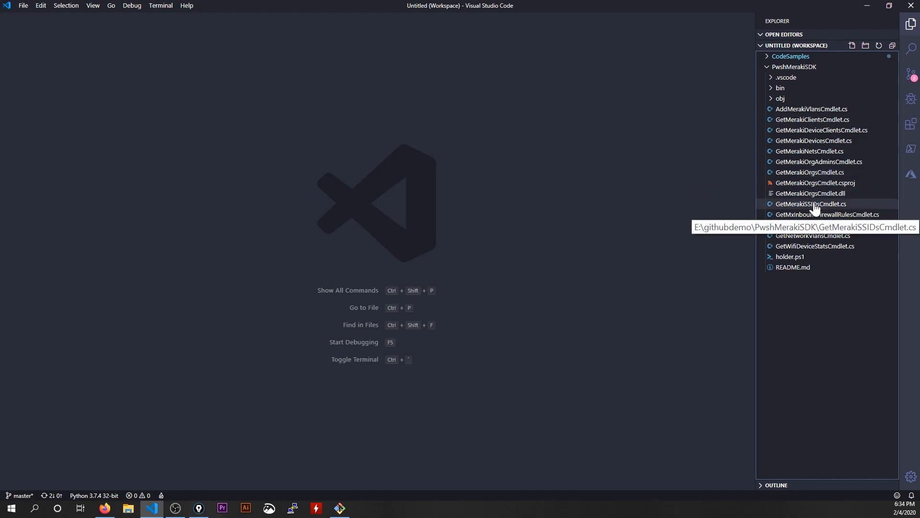
pyautogui.moveTo(813, 236)
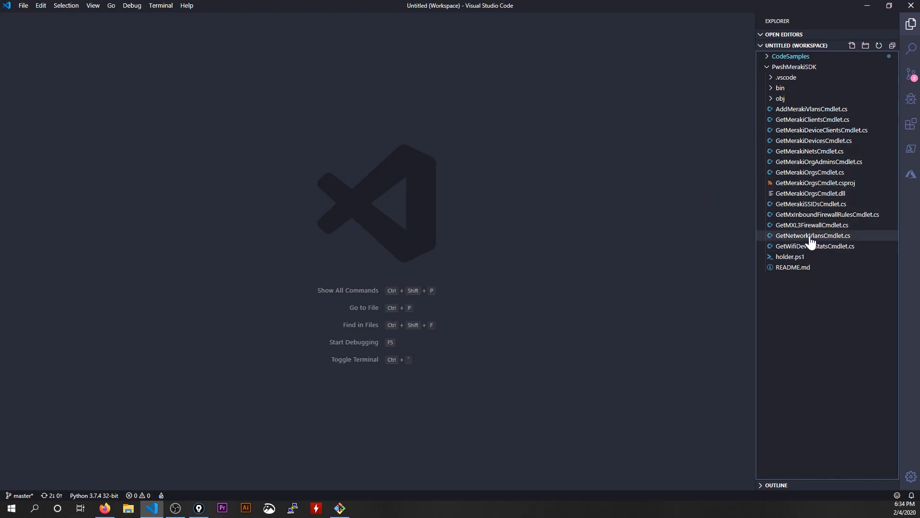
pyautogui.moveTo(814, 247)
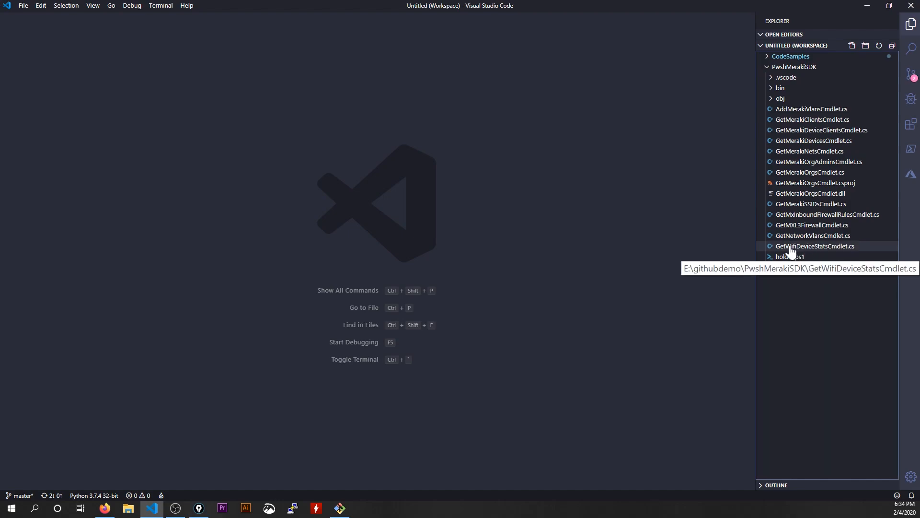
# Add a "// random comment" line to GetWifiDeviceStatsCmdlet.cs on line 44 and save
pyautogui.click(815, 246)
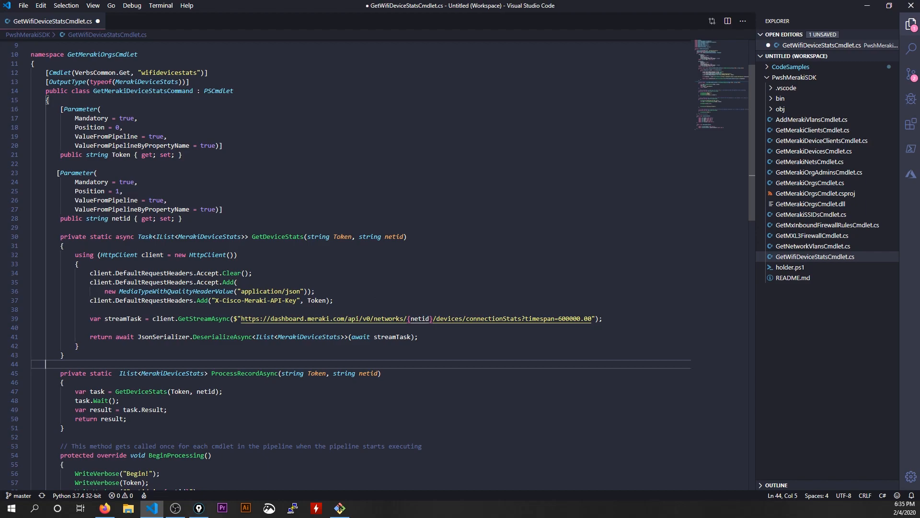
pyautogui.write('// random comment')
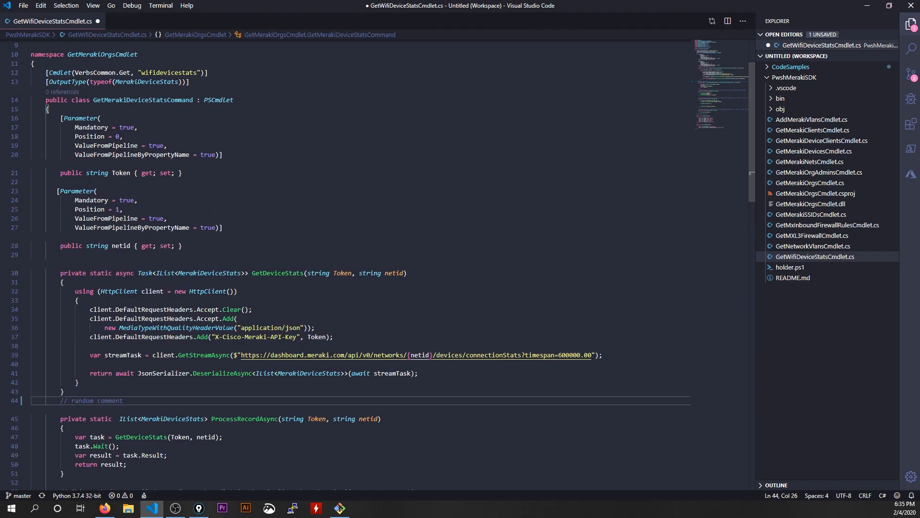
pyautogui.press('ctrl+s')
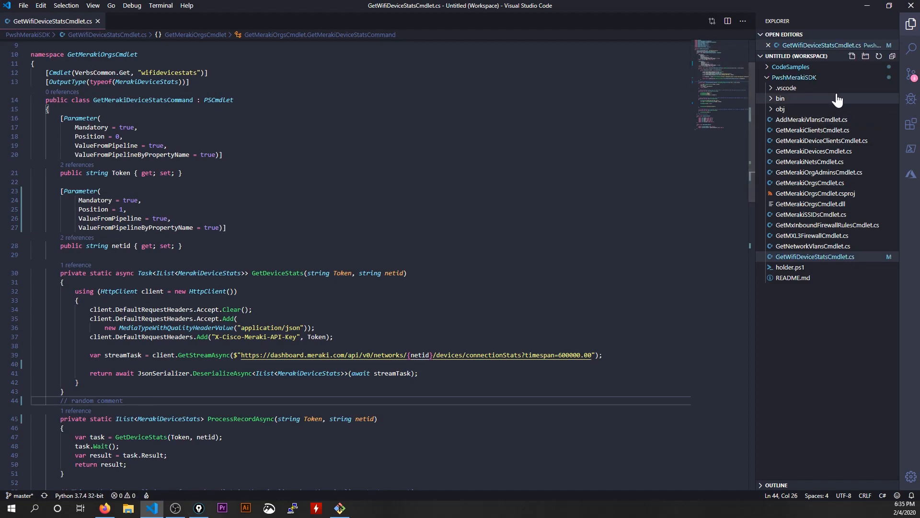
pyautogui.moveTo(911, 75)
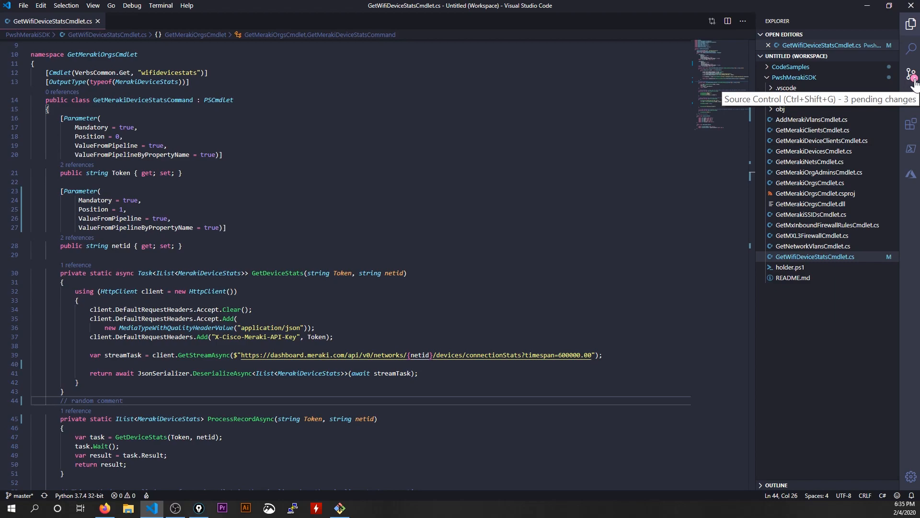
# View the working-tree diff of GetWifiDeviceStatsCmdlet.cs from the Source Control changes list
pyautogui.click(912, 74)
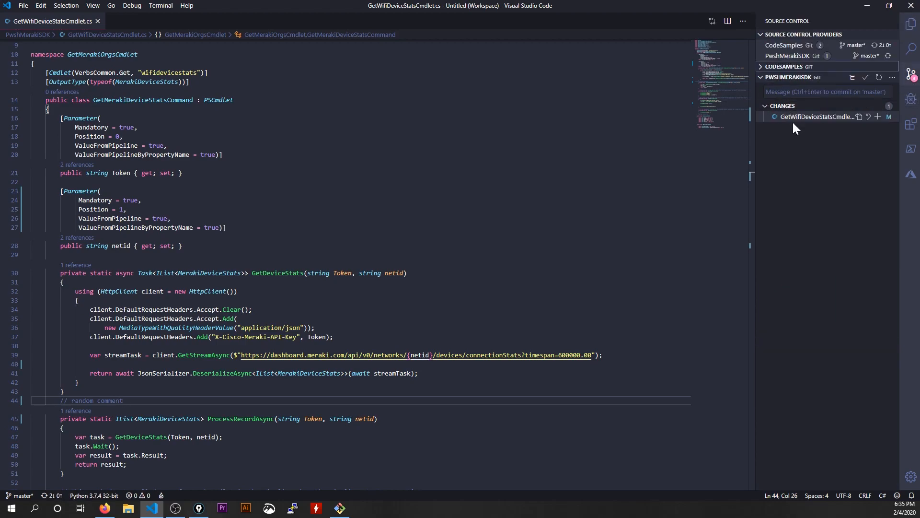
pyautogui.moveTo(816, 116)
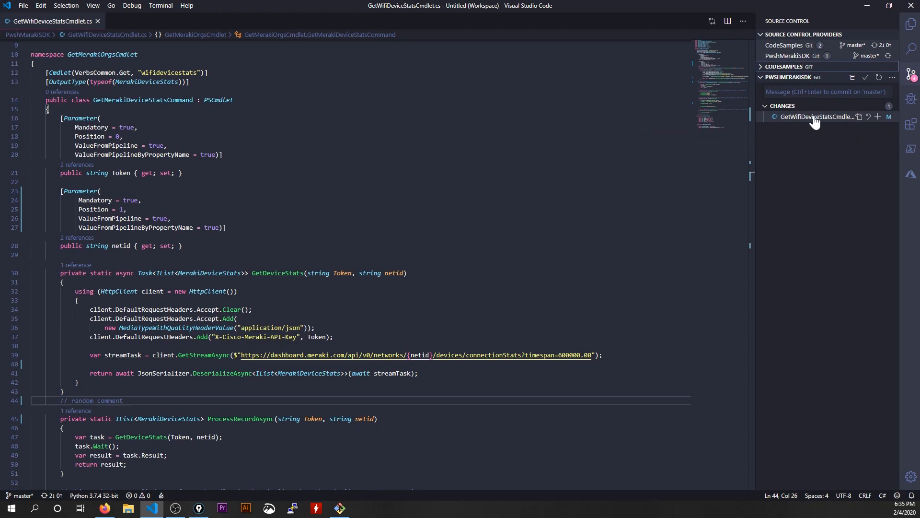
pyautogui.moveTo(794, 121)
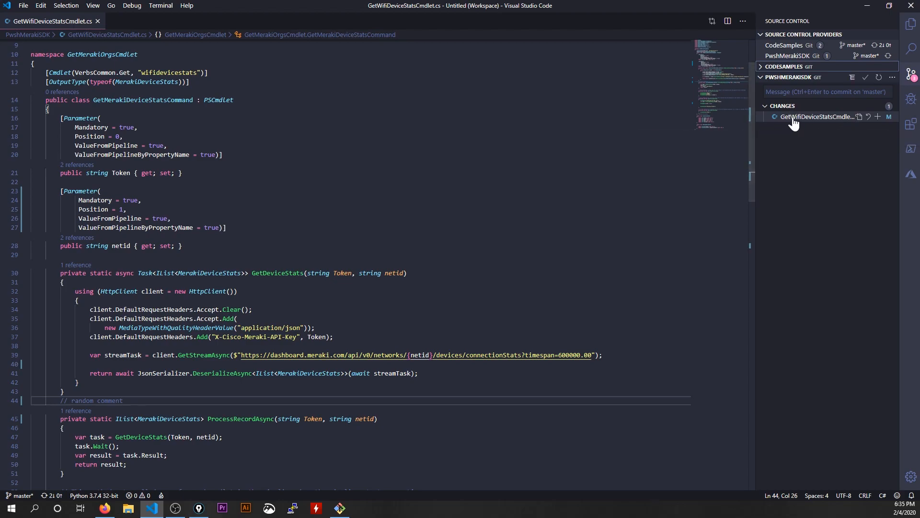
pyautogui.moveTo(816, 116)
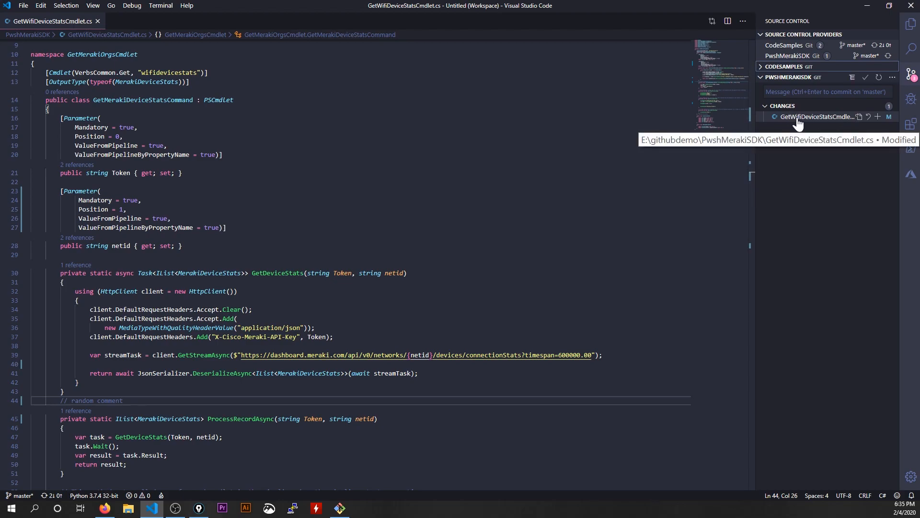
pyautogui.click(815, 116)
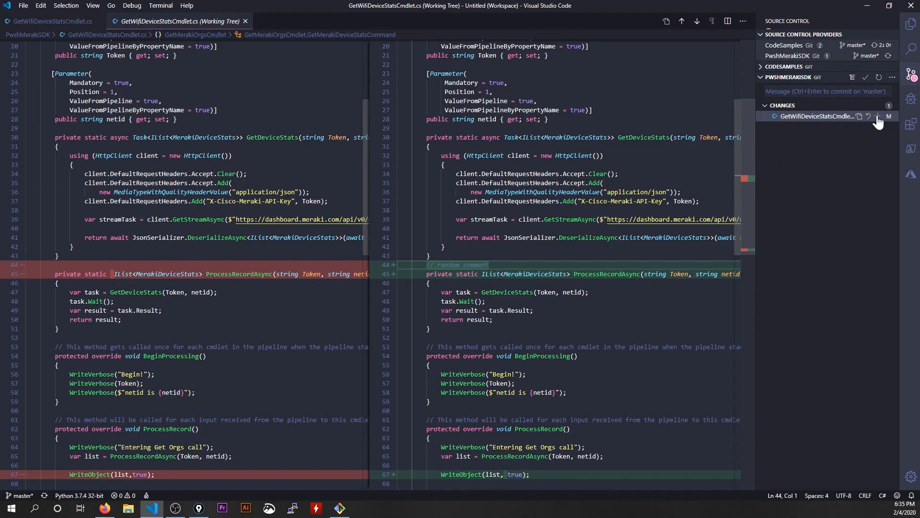
# Stage GetWifiDeviceStatsCmdlet.cs and commit it as "Added a random comment to file"
pyautogui.click(876, 116)
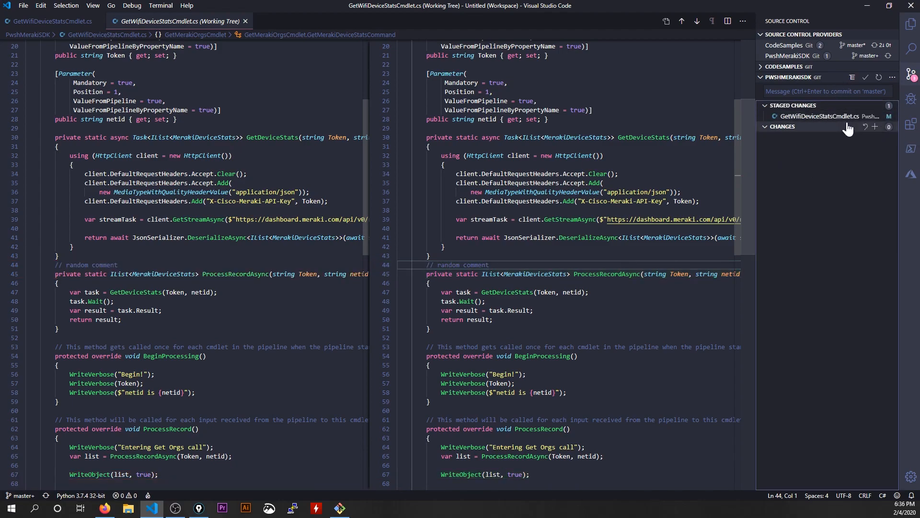
pyautogui.moveTo(866, 76)
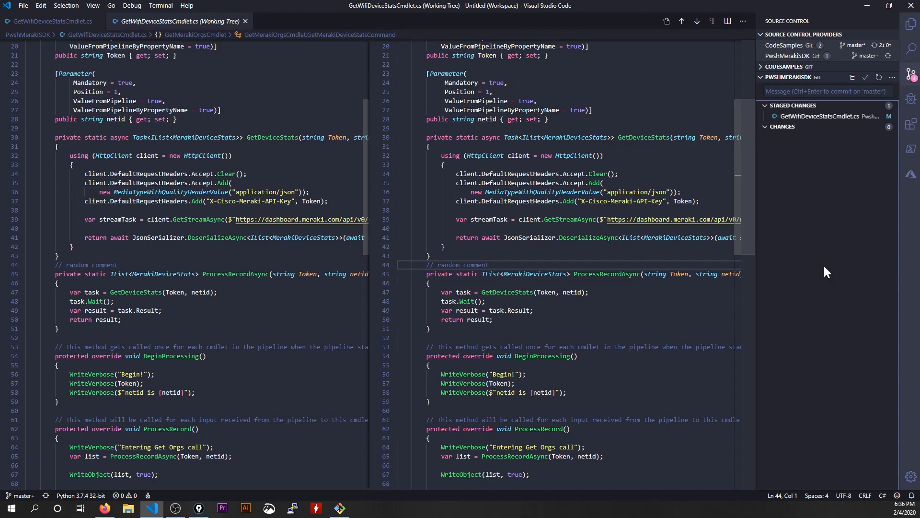
pyautogui.moveTo(821, 116)
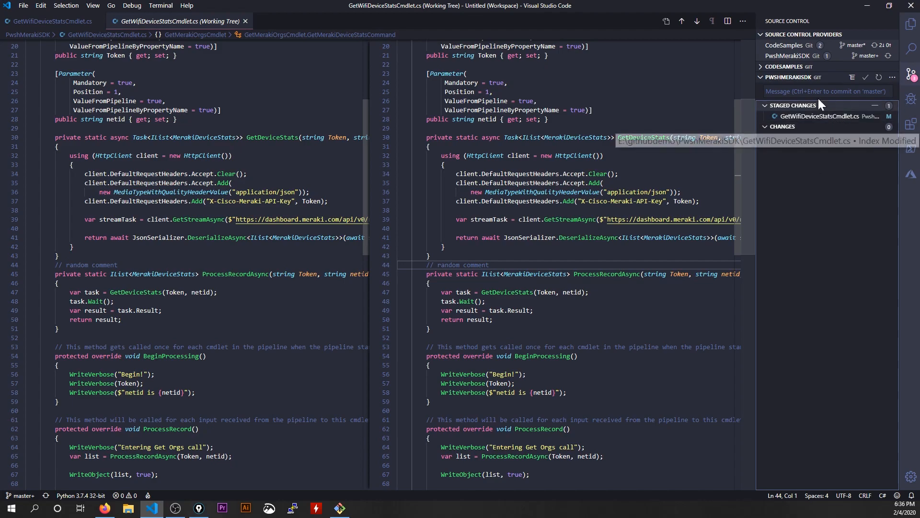
pyautogui.write('Added a random')
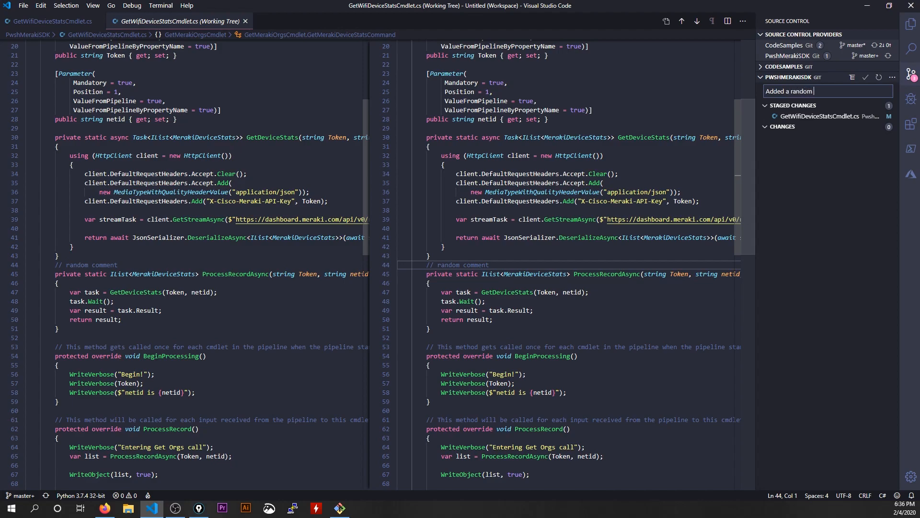
pyautogui.write('comment to file')
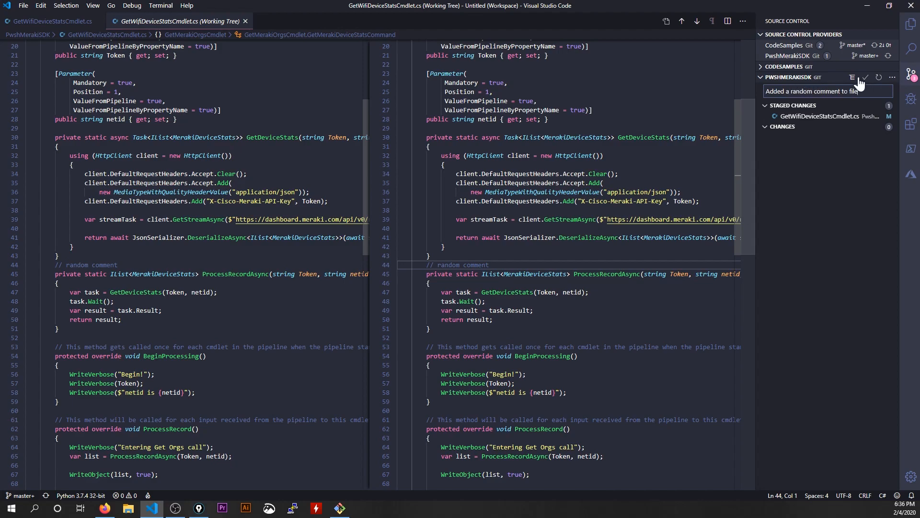
pyautogui.click(866, 77)
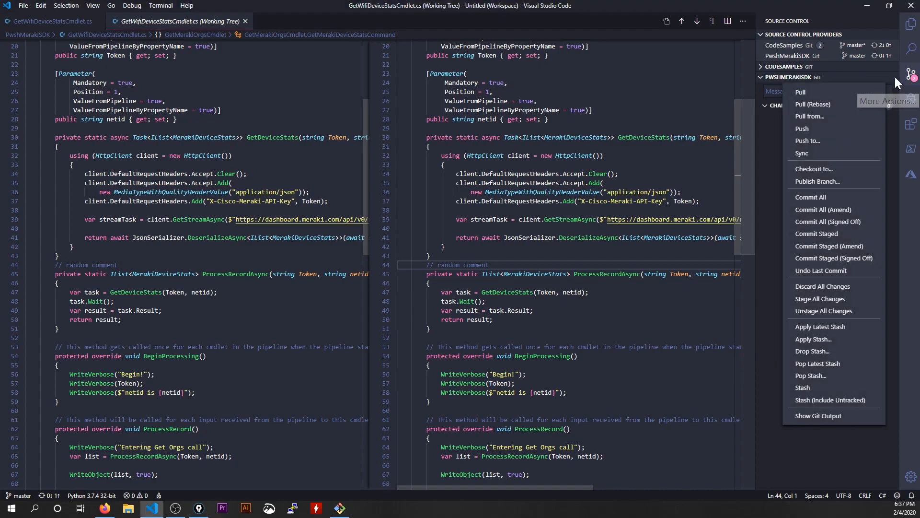
# Sync the commit with origin/master, confirming the push/pull, then check GitHub in the browser
pyautogui.click(802, 154)
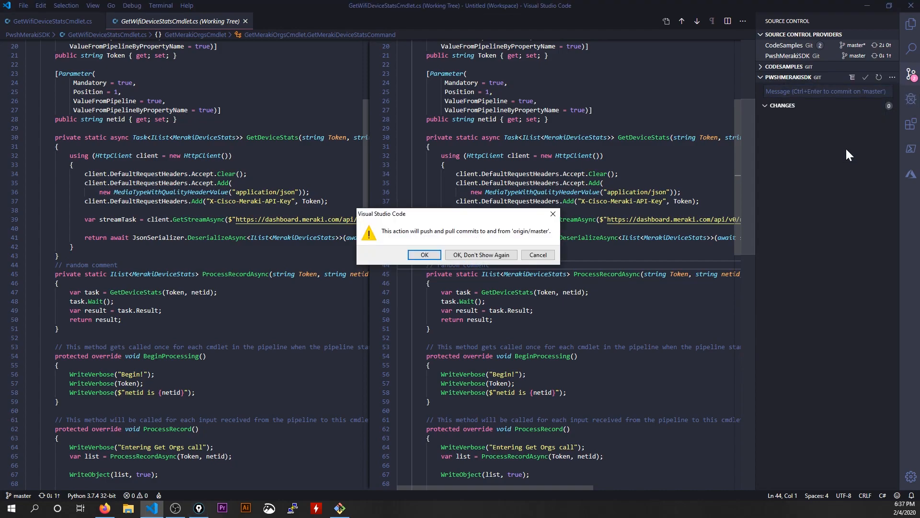
pyautogui.moveTo(490, 246)
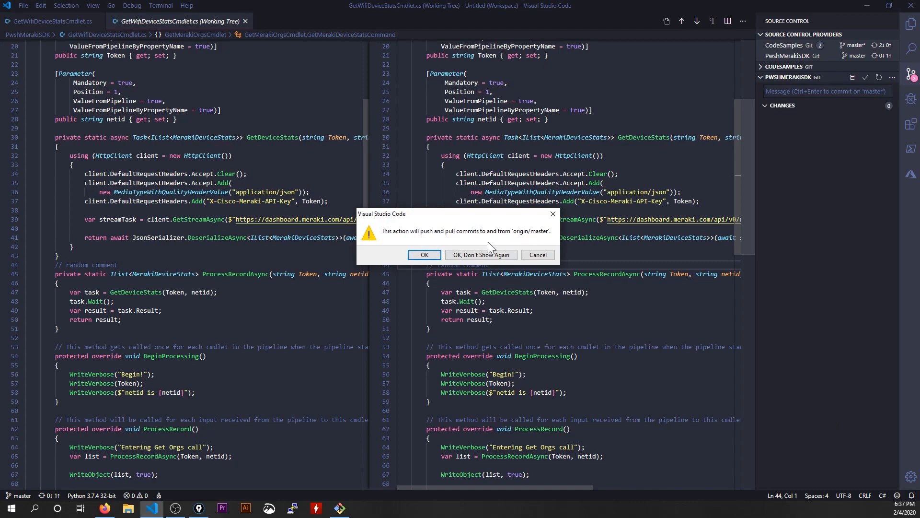
pyautogui.moveTo(430, 287)
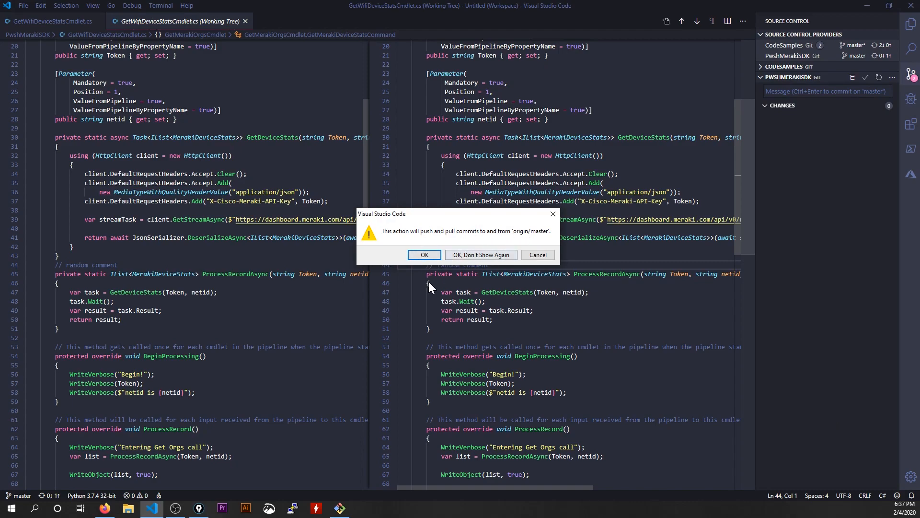
pyautogui.click(424, 255)
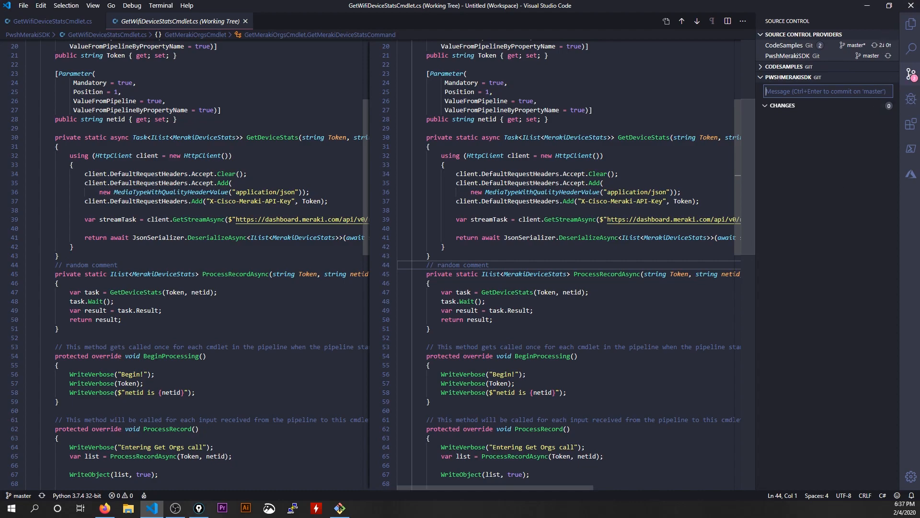
pyautogui.click(104, 508)
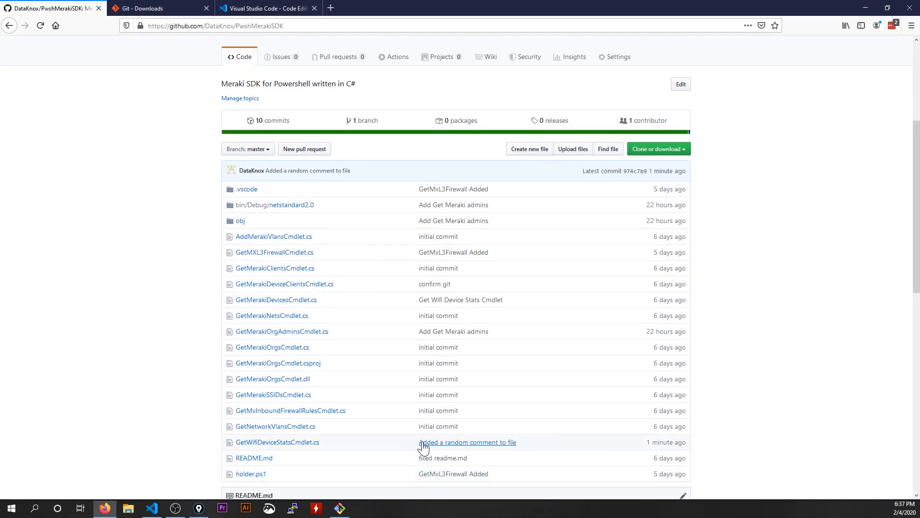
# Verify the "// random comment" line in GitHub's GetWifiDeviceStatsCmdlet.cs, then switch back to VS Code
pyautogui.click(276, 442)
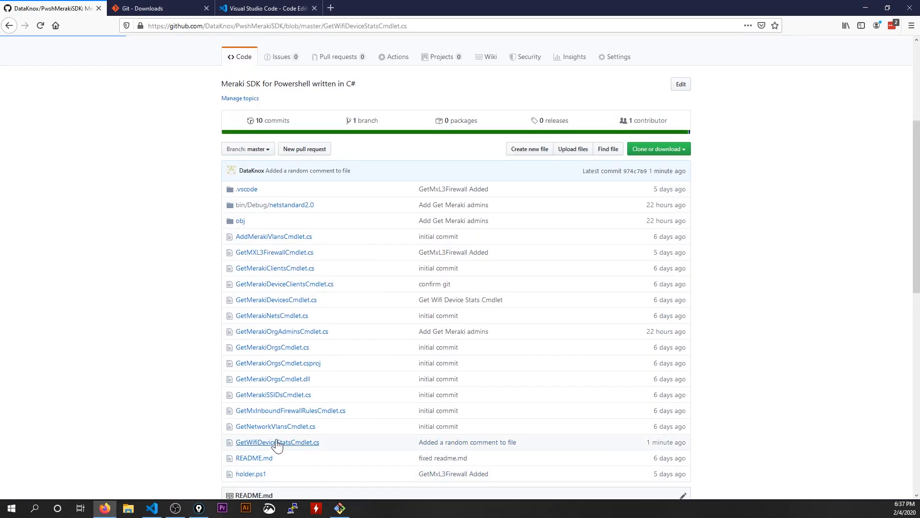
pyautogui.click(276, 442)
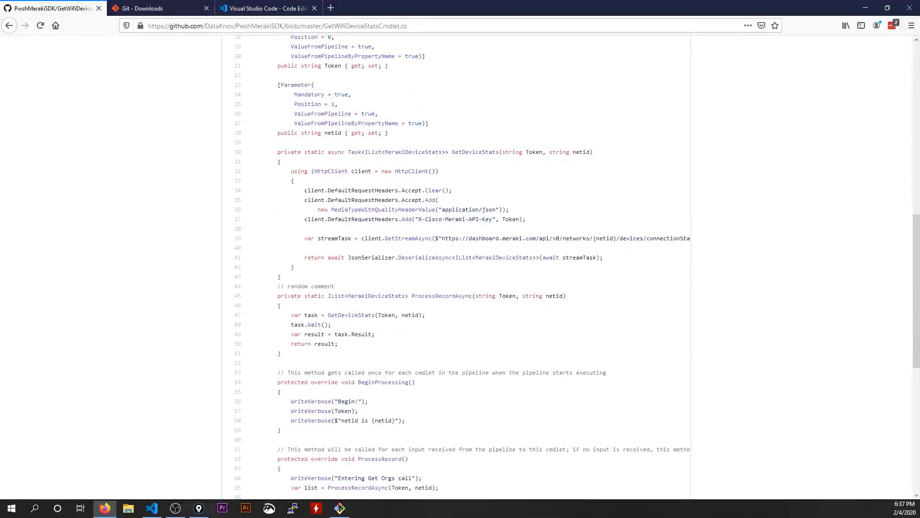
pyautogui.doubleClick(305, 286)
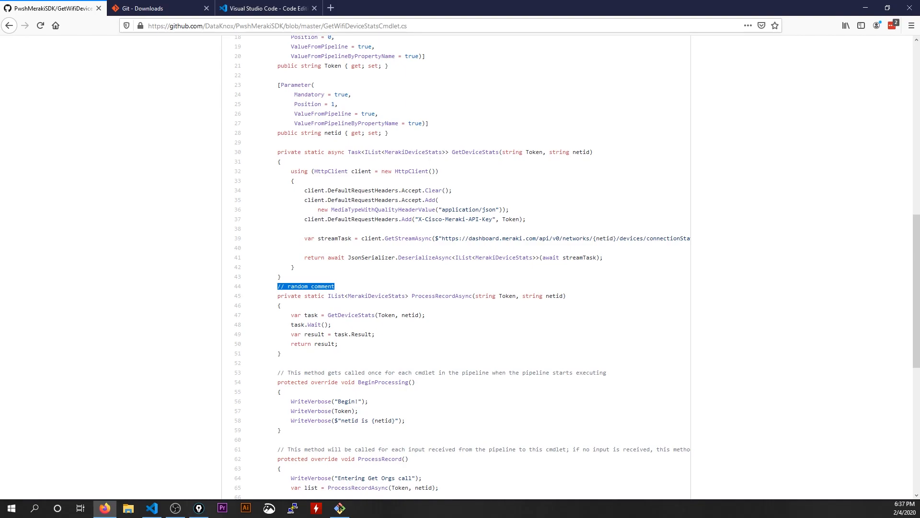
pyautogui.moveTo(152, 508)
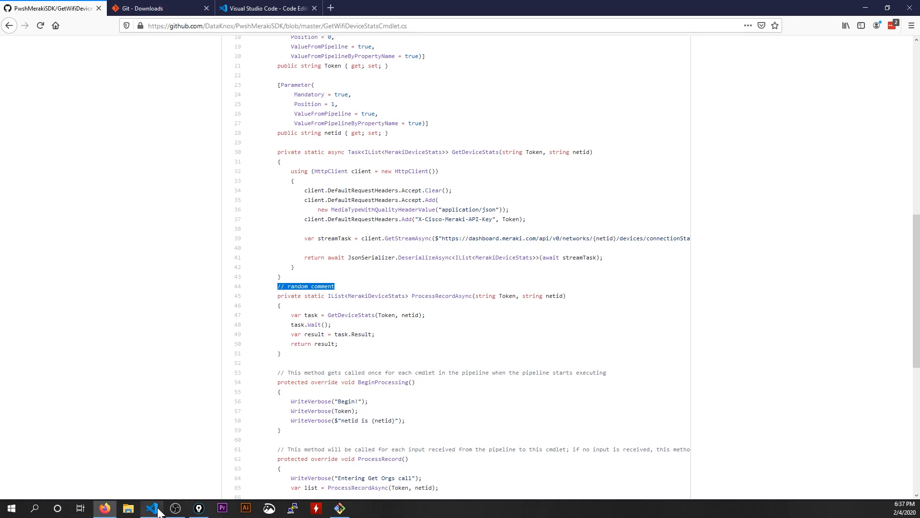
pyautogui.click(152, 508)
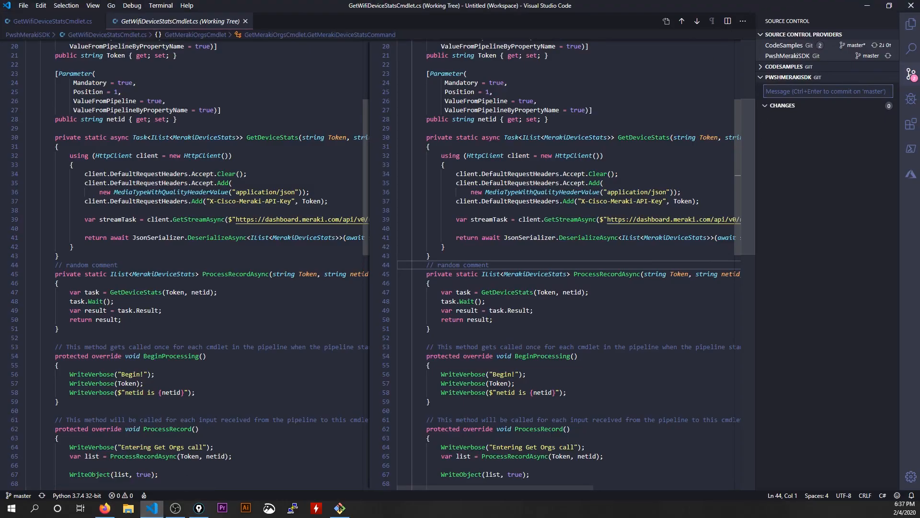